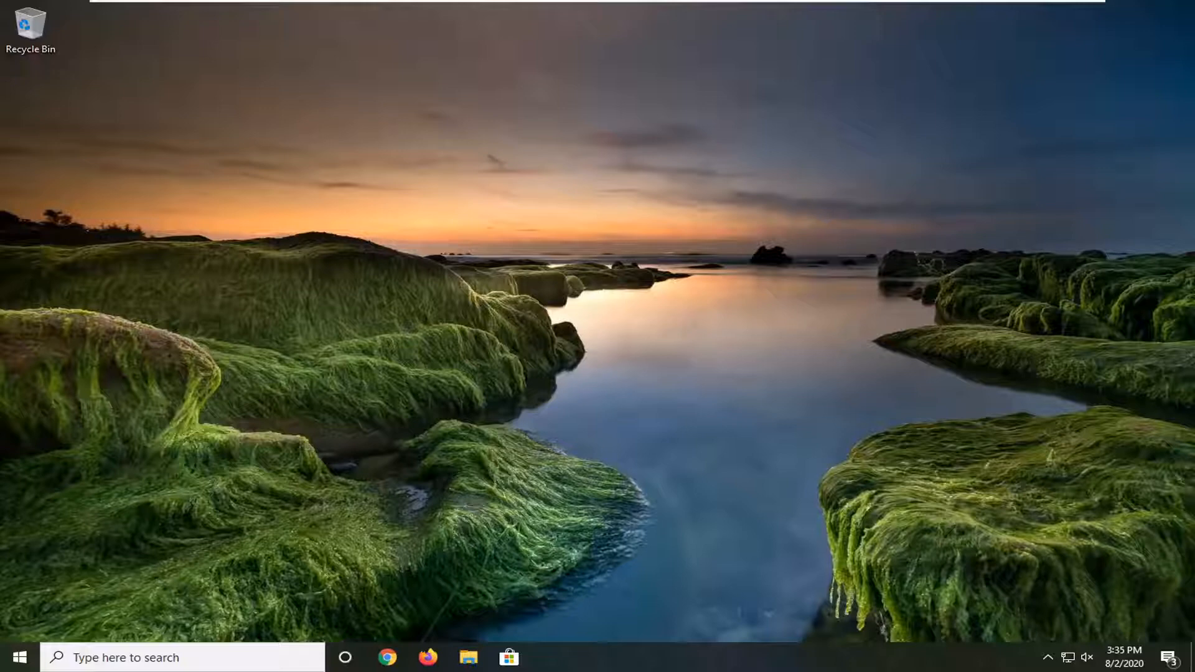
- Launch Command Prompt as administrator via Start search 'cmd' and approve the UAC prompt
click(11, 657)
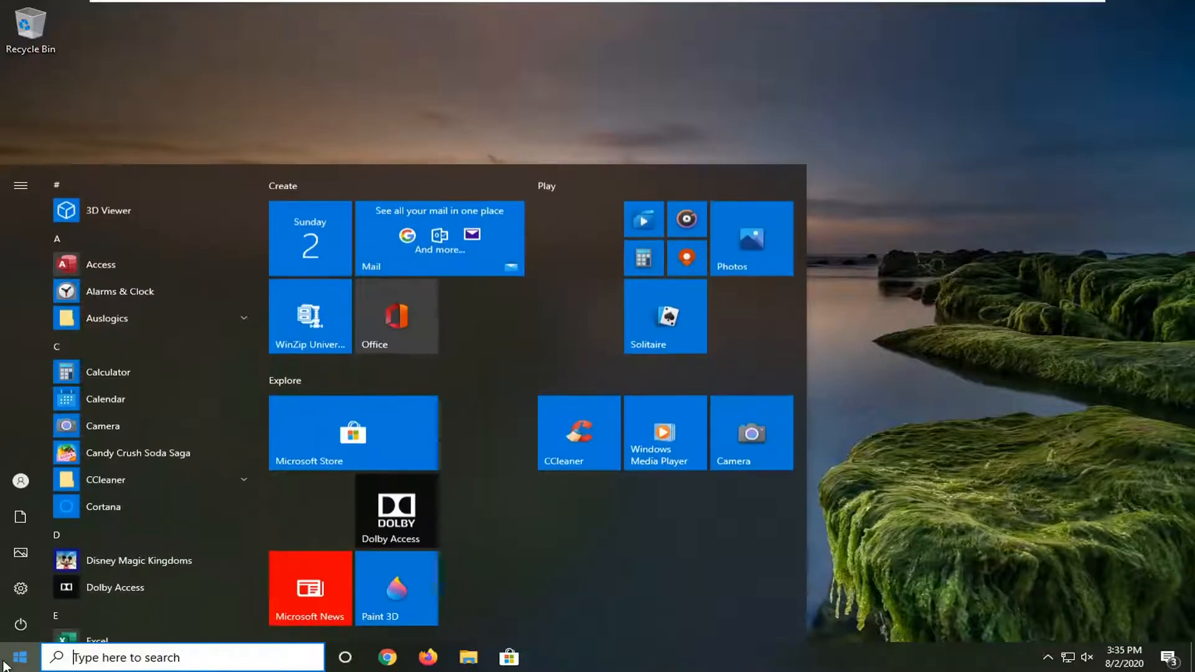
text(cmd)
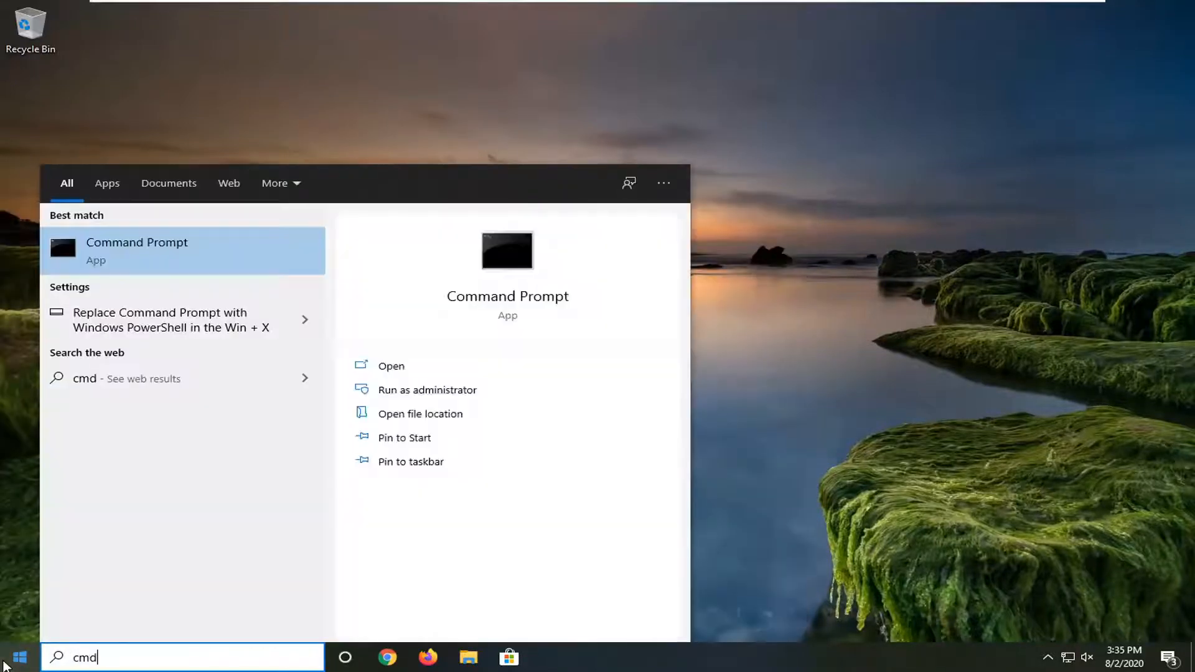
mouse_move(175, 255)
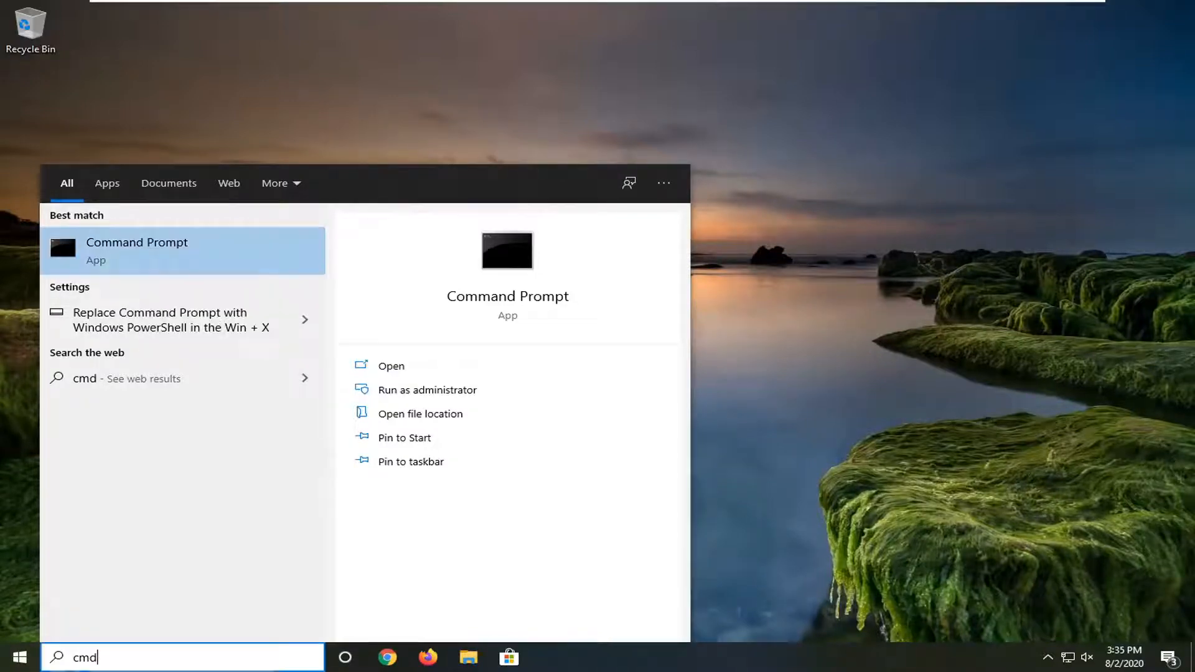
click(427, 390)
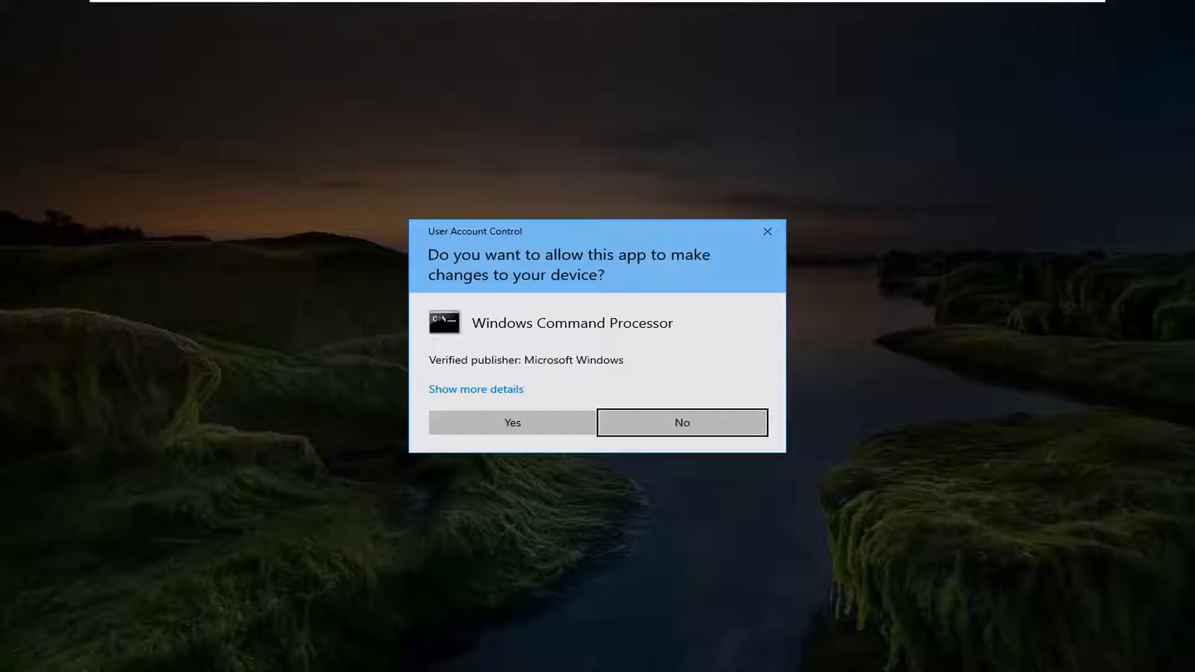
click(512, 422)
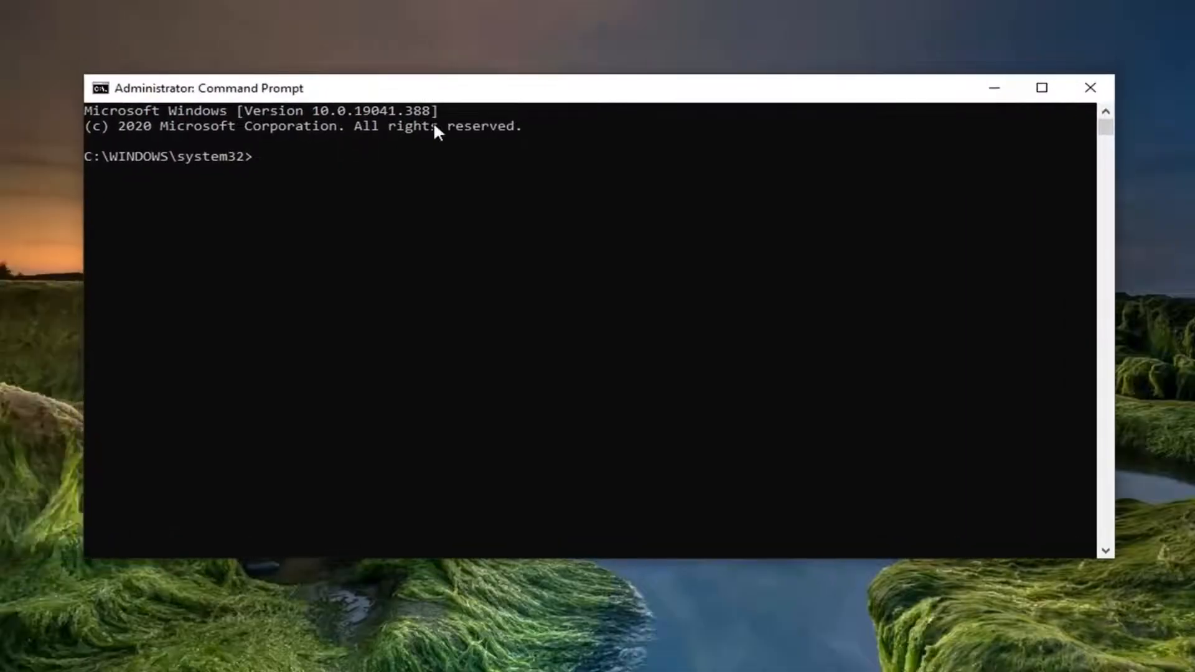
mouse_move(990, 399)
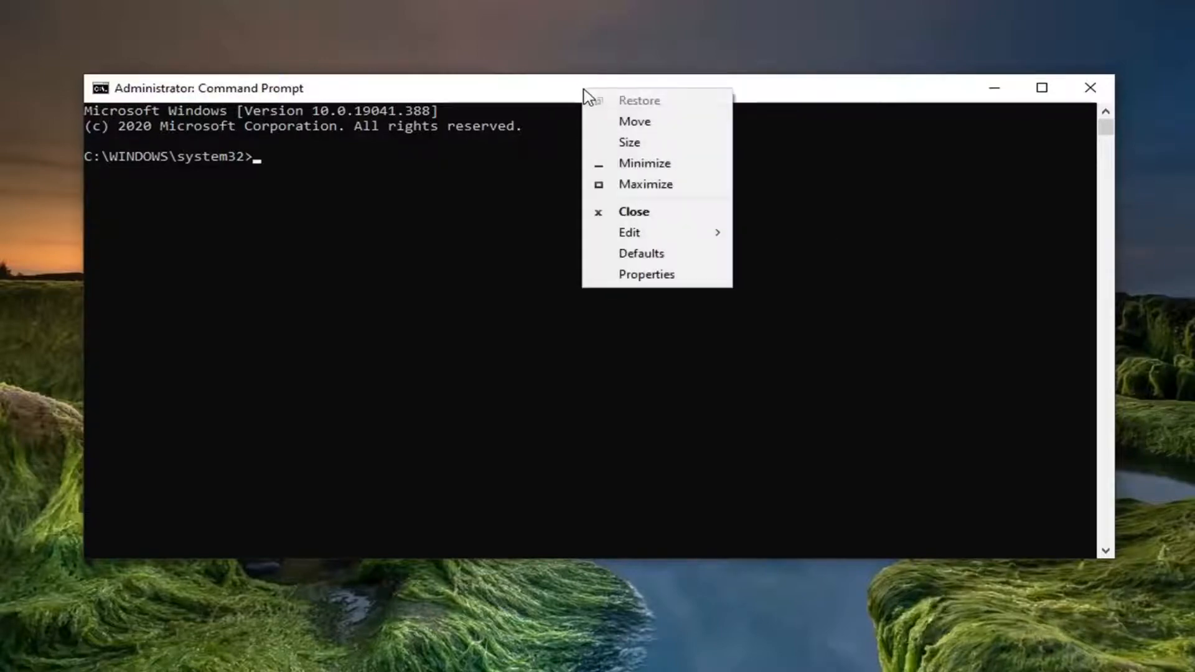
- Paste and run the reg query listing installed .NET Framework versions, showing 4.8.04084
click(629, 232)
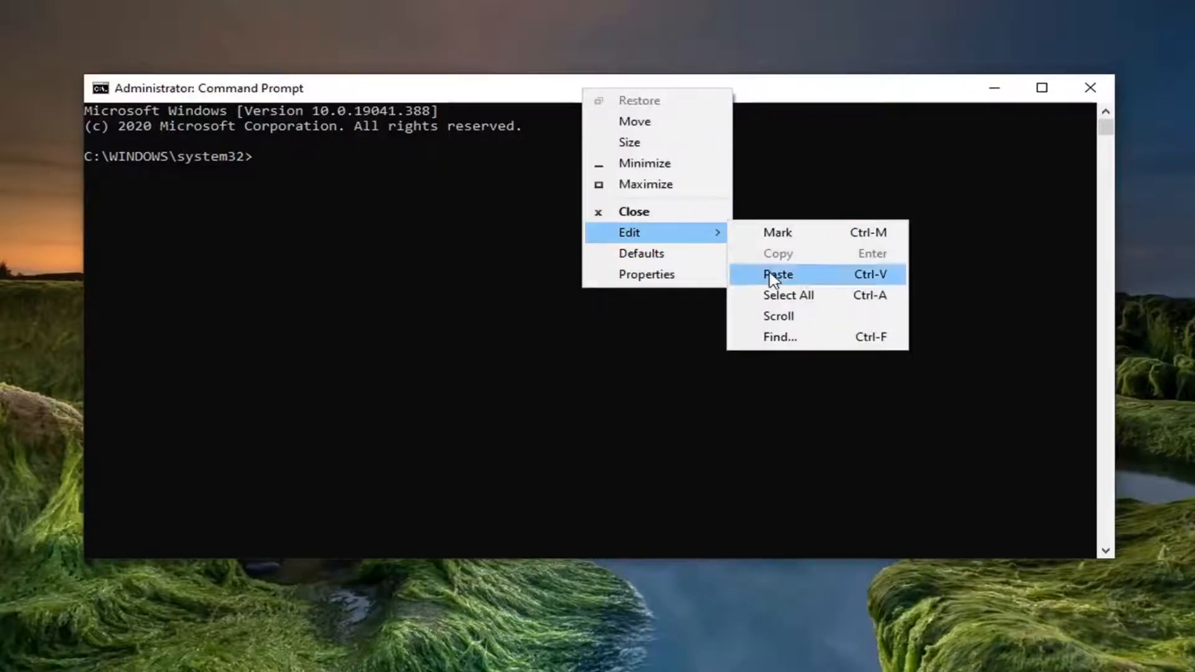
click(777, 274)
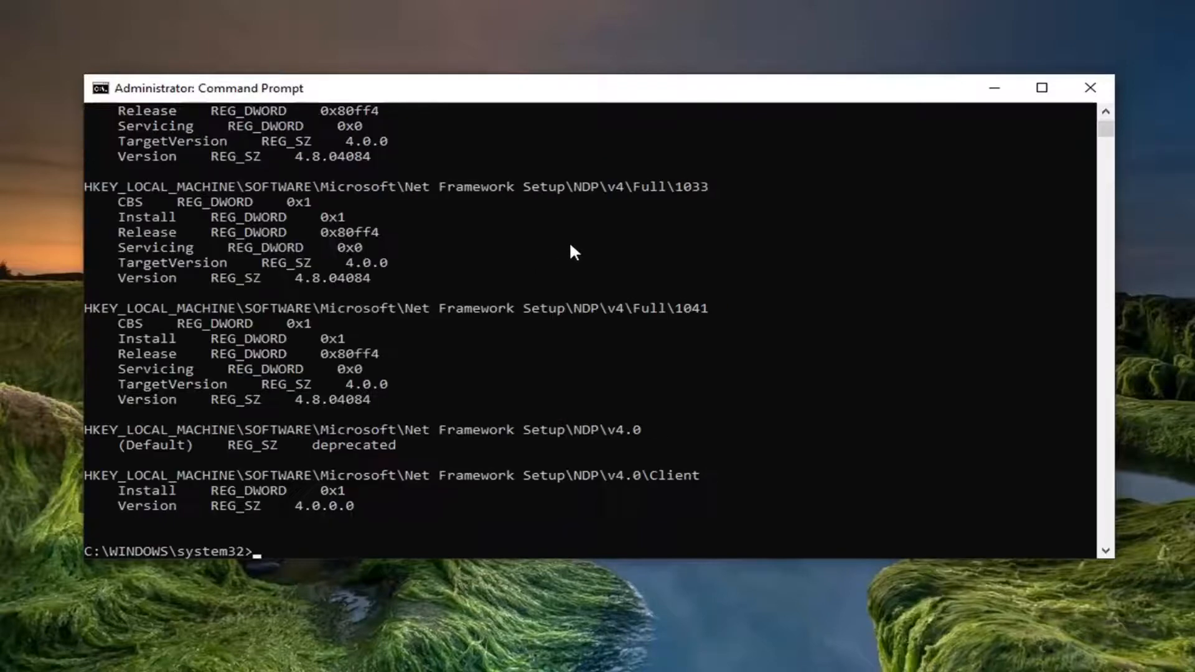
mouse_move(120, 413)
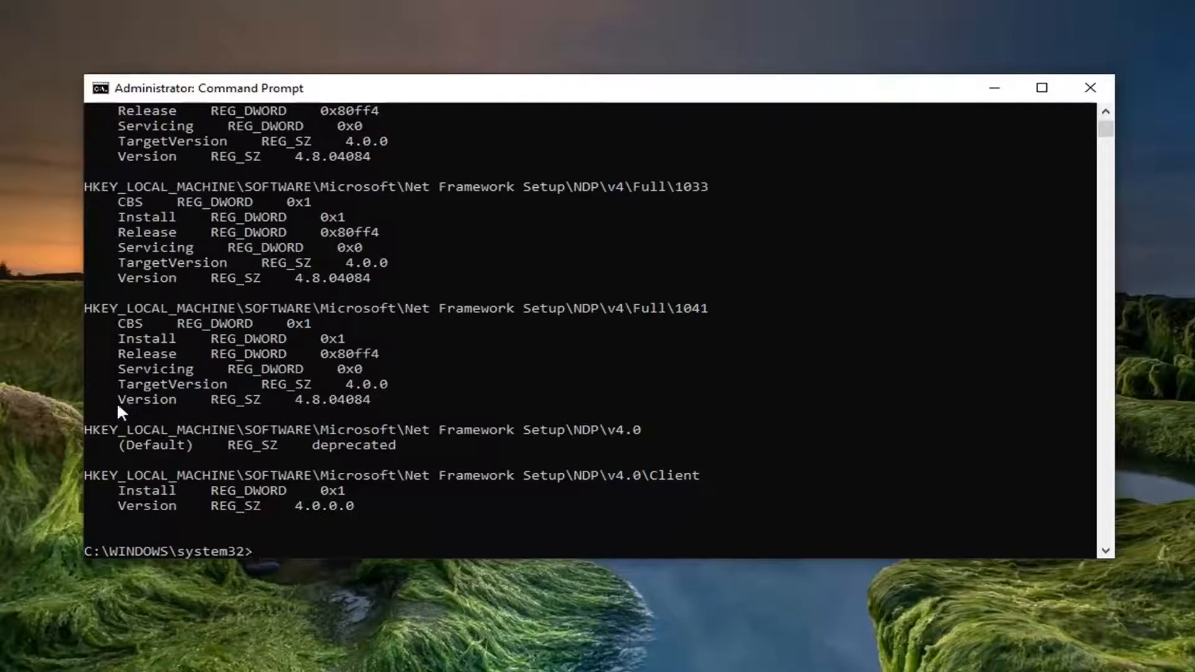
mouse_move(216, 406)
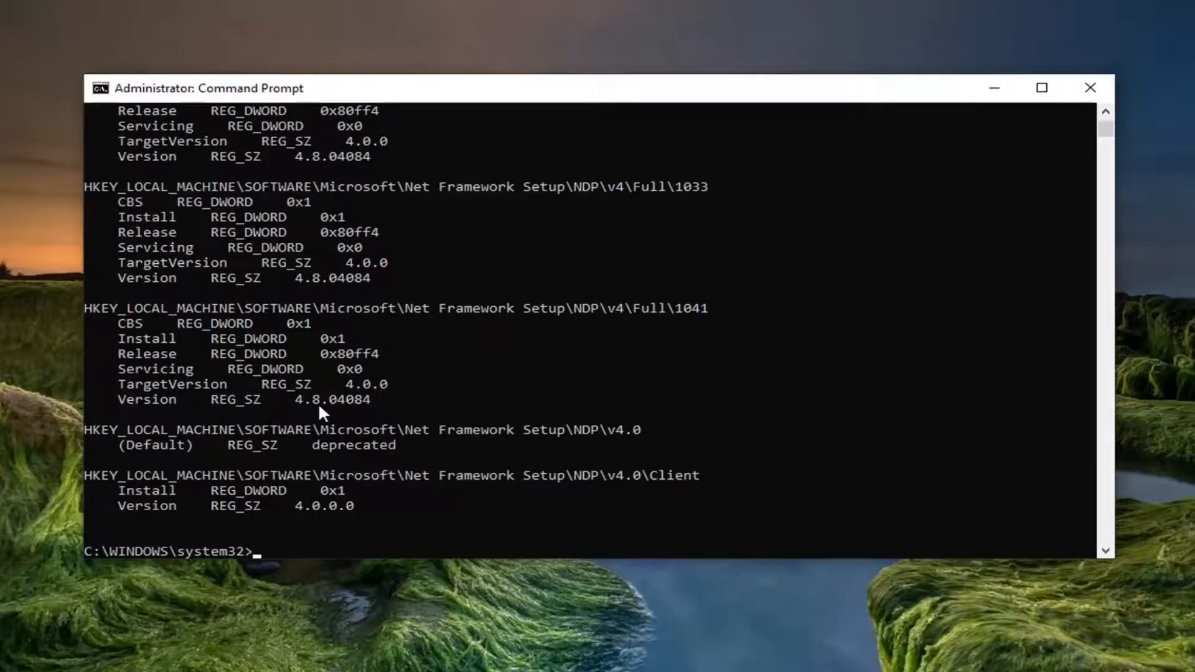
mouse_move(388, 410)
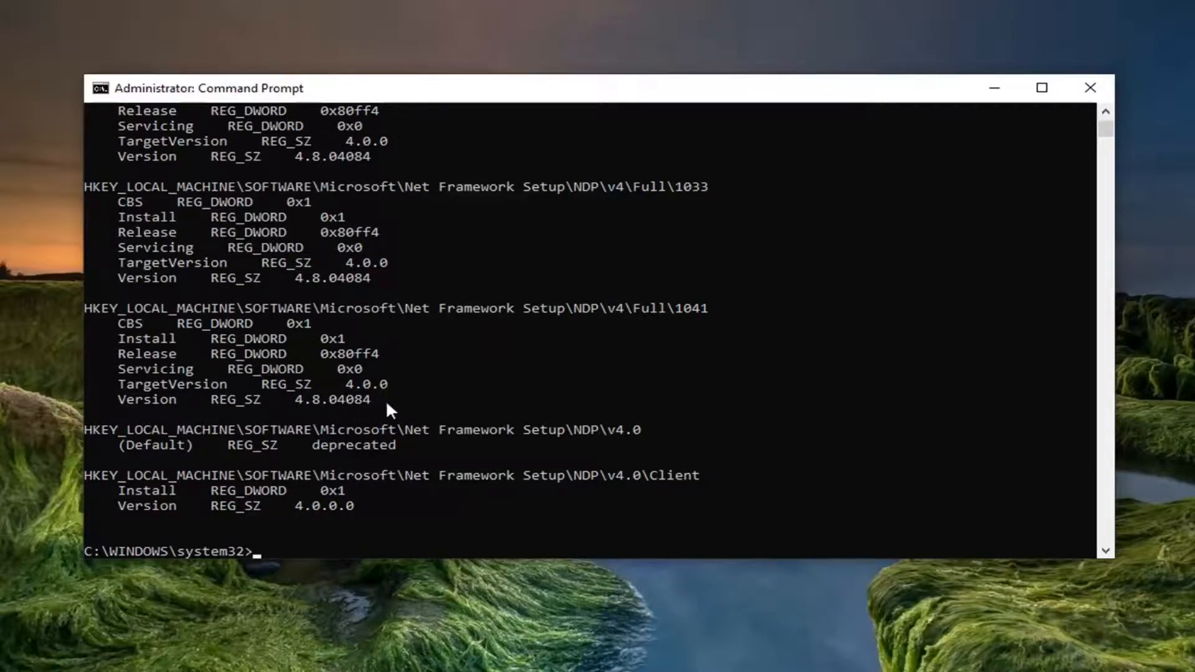
mouse_move(555, 385)
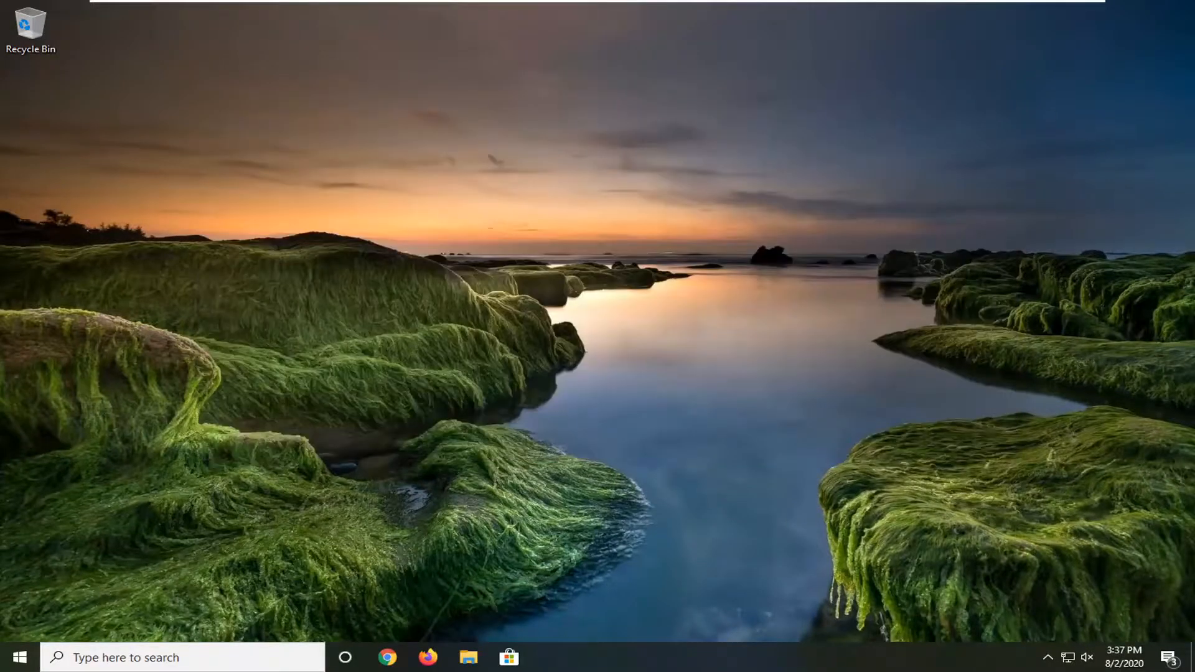
mouse_move(599, 328)
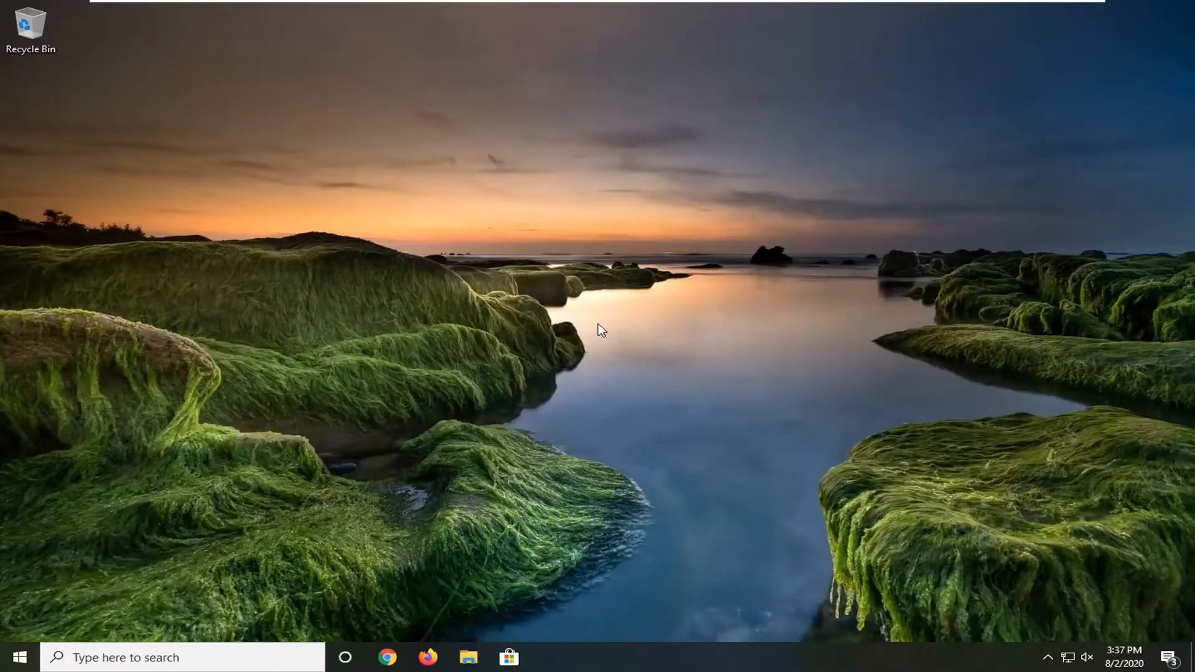